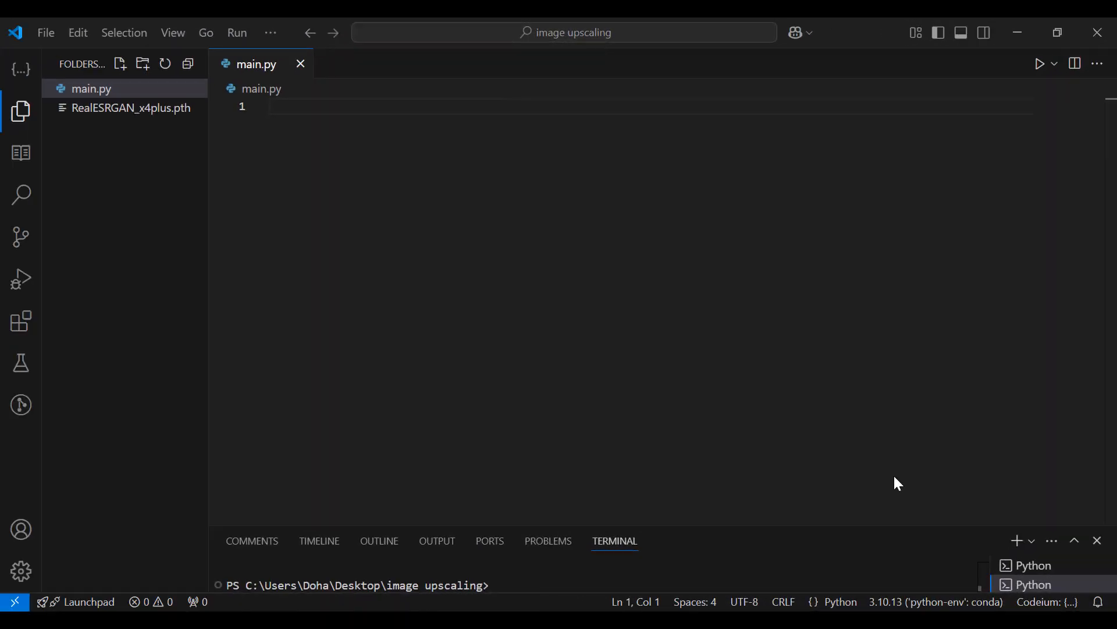
{"action": "mouse_move", "coordinate": [500, 273]}
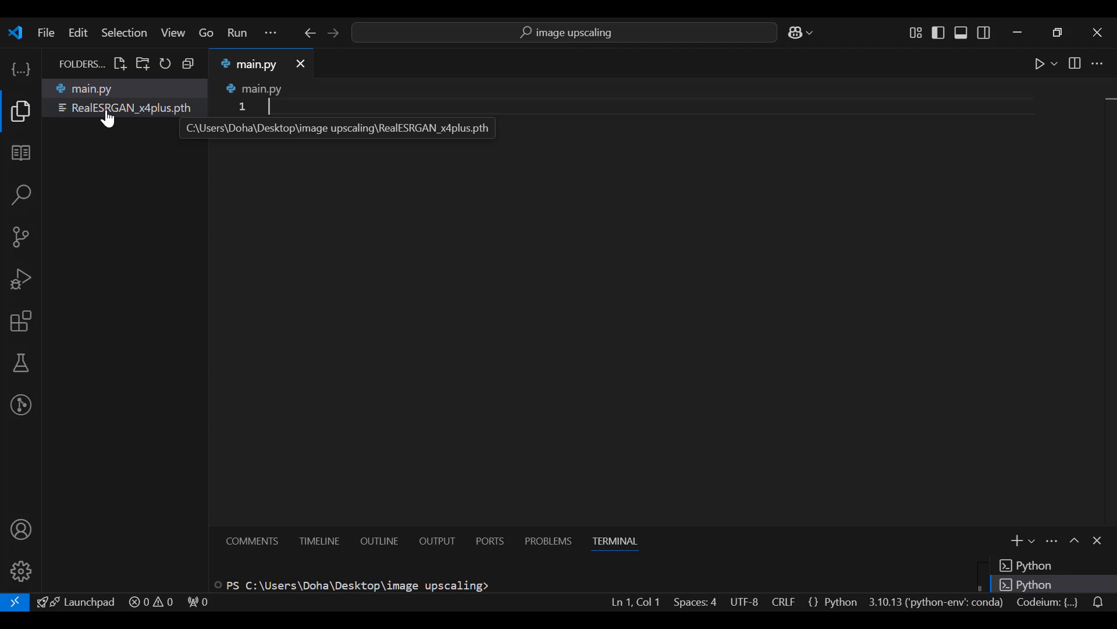
{"action": "mouse_move", "coordinate": [152, 116]}
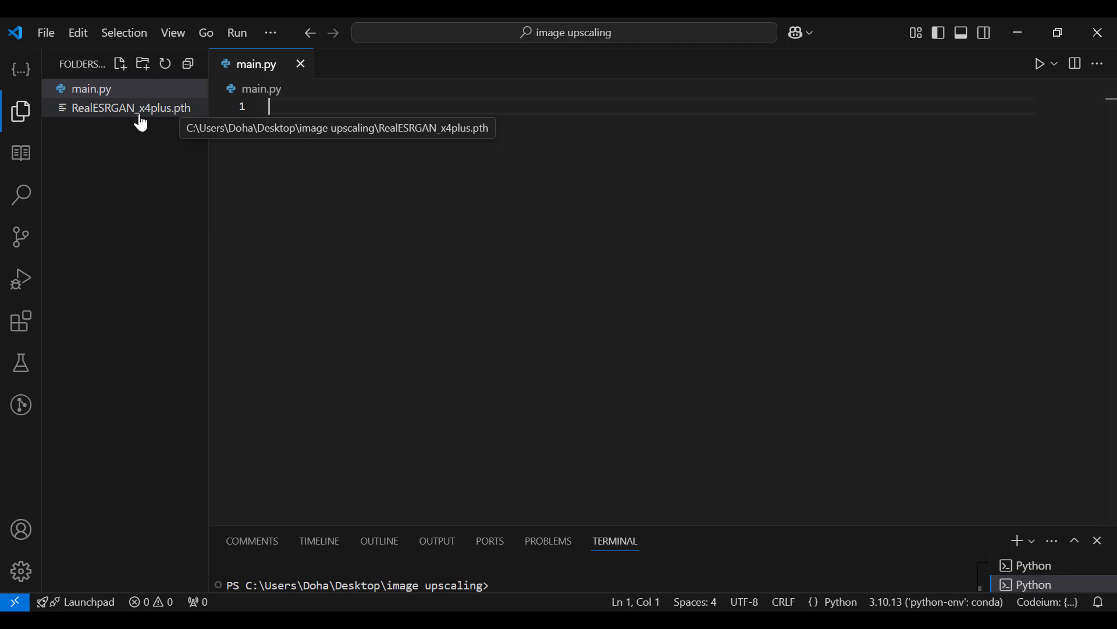
{"action": "mouse_move", "coordinate": [181, 124]}
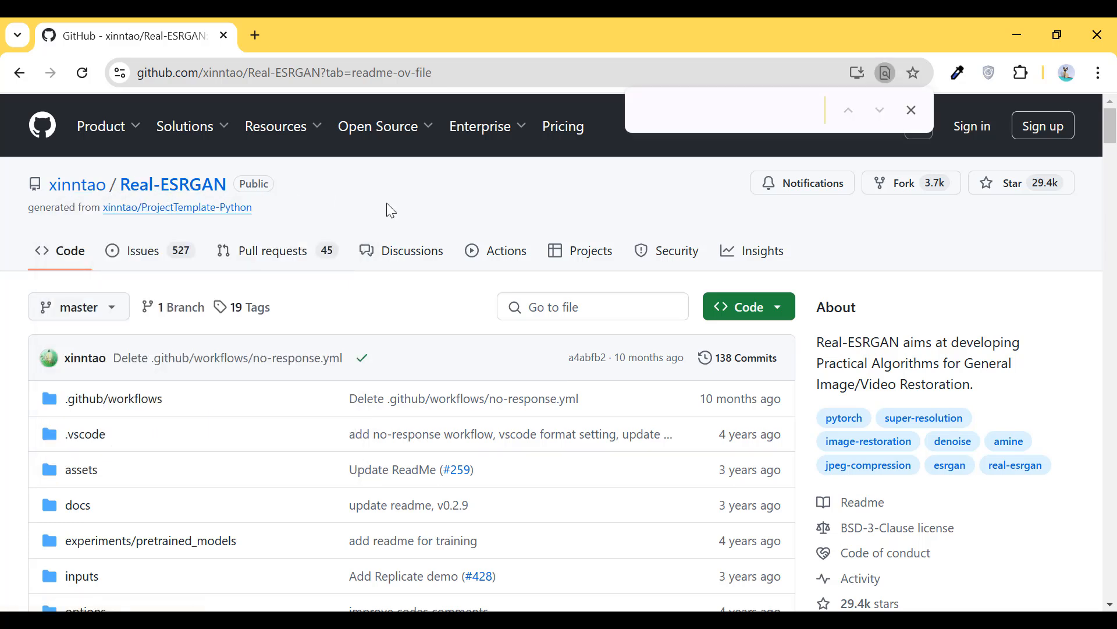
Search the README for 'x4' and download the RealESRGAN_x4plus.pth model weights
{"action": "type", "text": "x4plus.pth"}
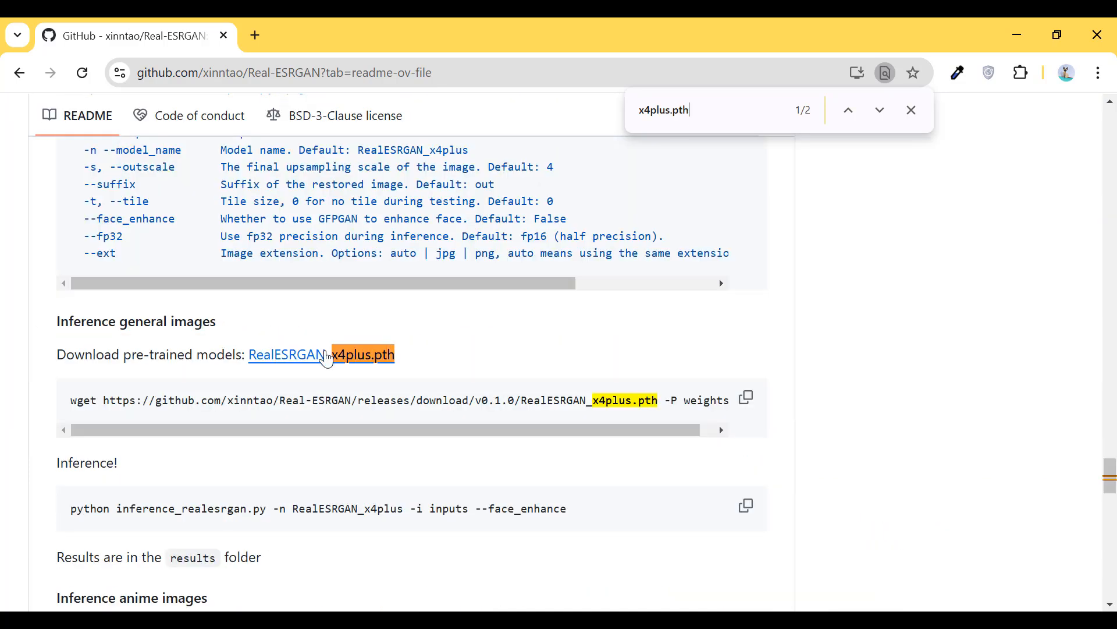
{"action": "left_click", "coordinate": [321, 354]}
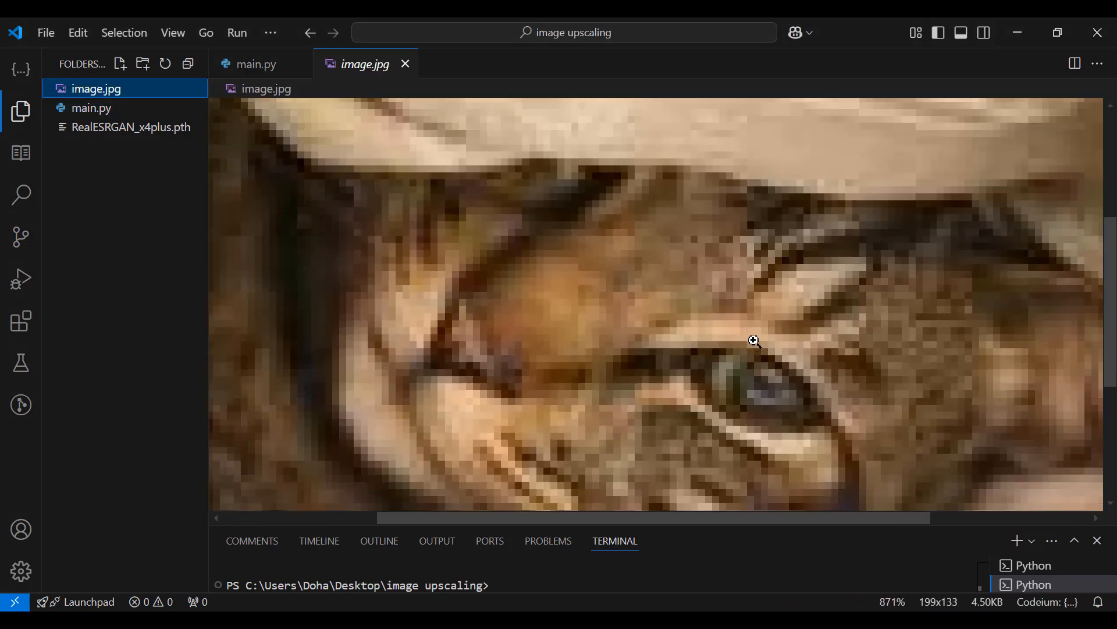
Zoom around the image.jpg preview, then return to the empty main.py editor
{"action": "scroll", "scroll_direction": "down", "scroll_amount": 3}
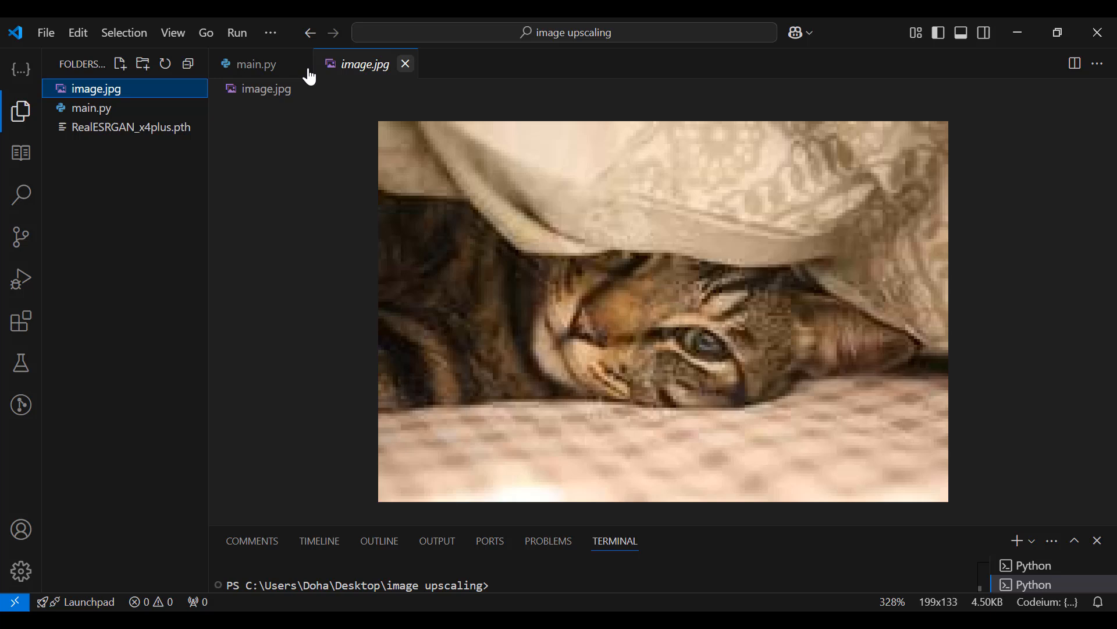
{"action": "left_click", "coordinate": [256, 63]}
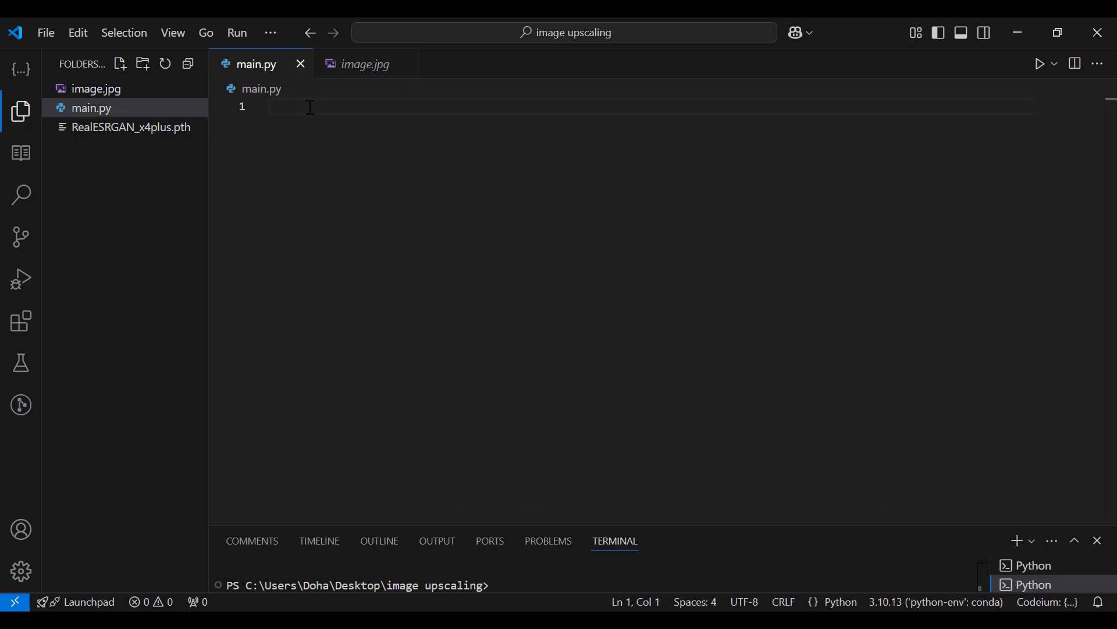
Import torch, numpy as np, PIL Image, RRDBNet from basicsr and RealESRGANer from realesrgan
{"action": "type", "text": "import torch"}
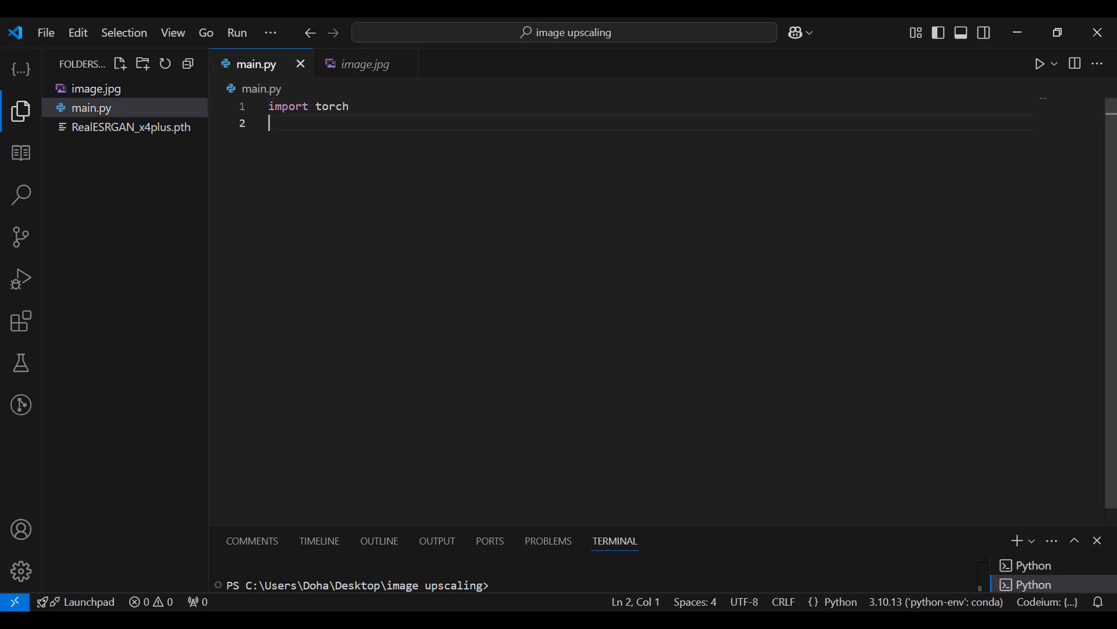
{"action": "type", "text": "import numpy as n"}
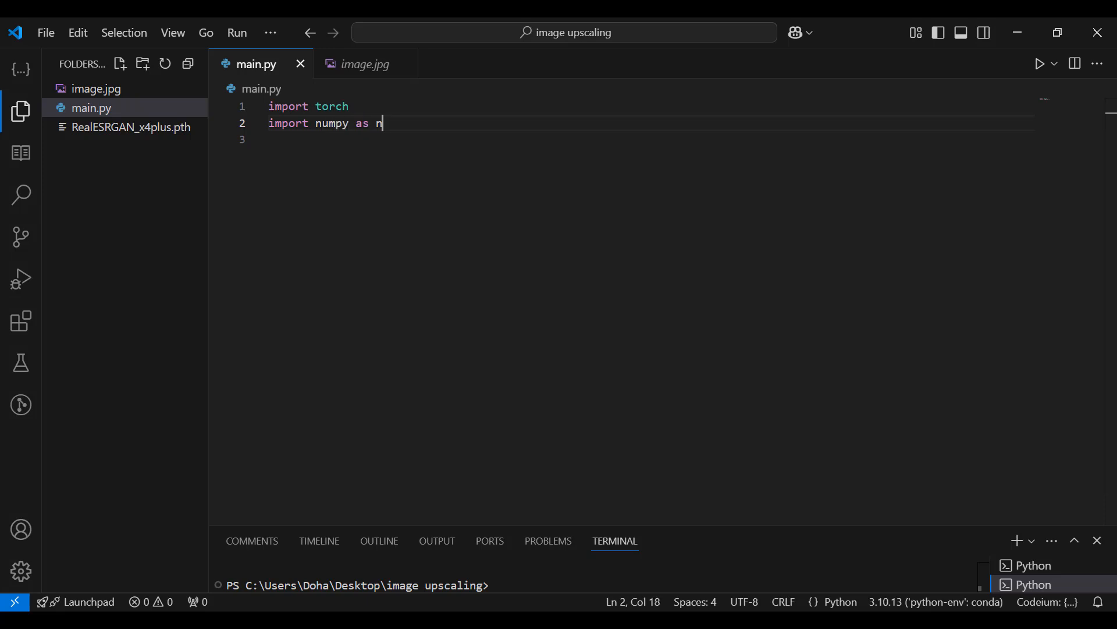
{"action": "type", "text": "from PIL import"}
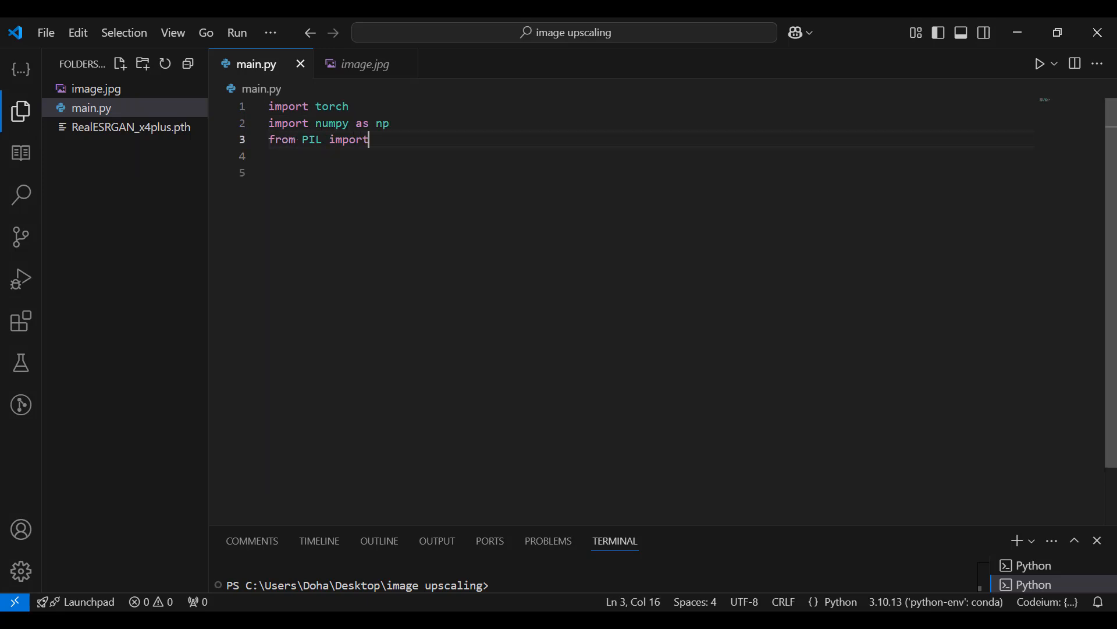
{"action": "type", "text": "Image"}
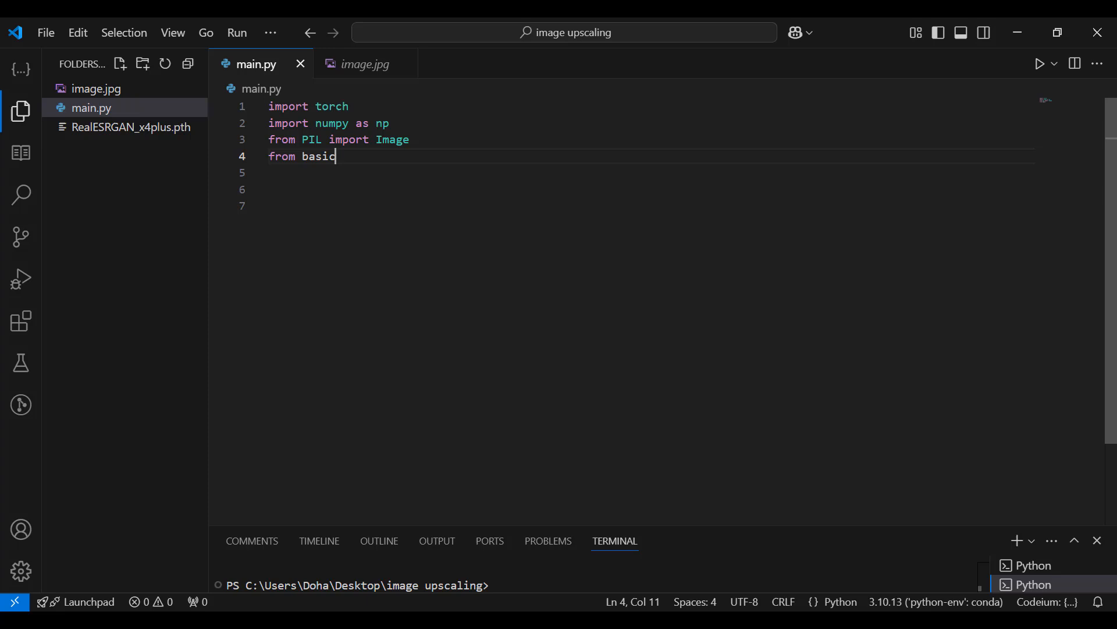
{"action": "type", "text": "sr.archs.rrdbnet_arch import RRDBNet"}
{"action": "type", "text": "from rea"}
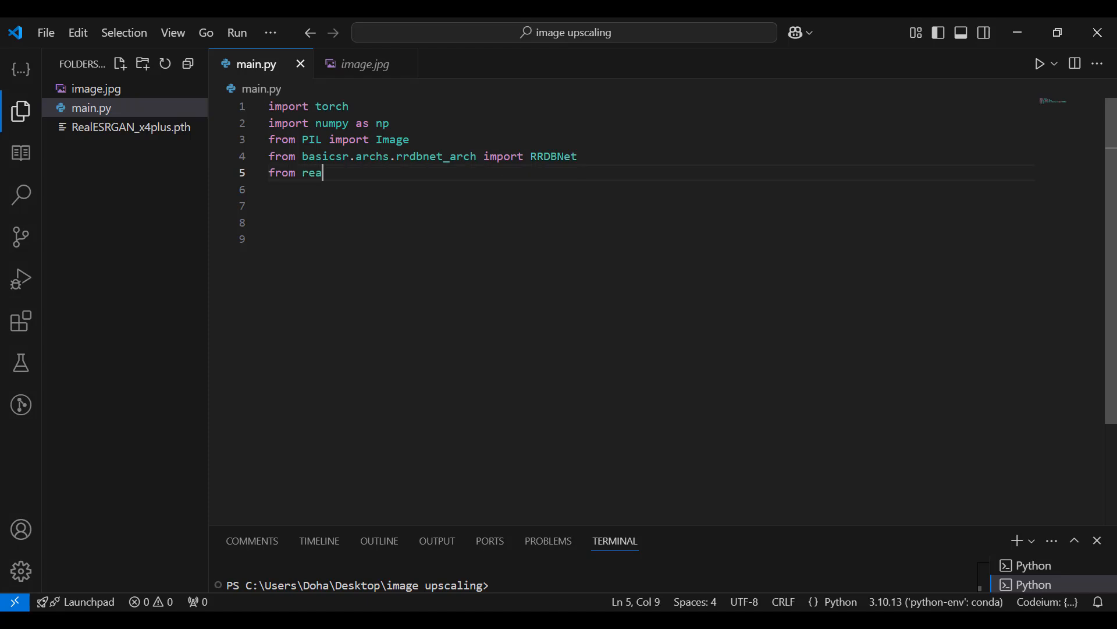
{"action": "type", "text": "lesrgan import RealESRGANer"}
{"action": "left_click", "coordinate": [648, 206]}
{"action": "type", "text": "model"}
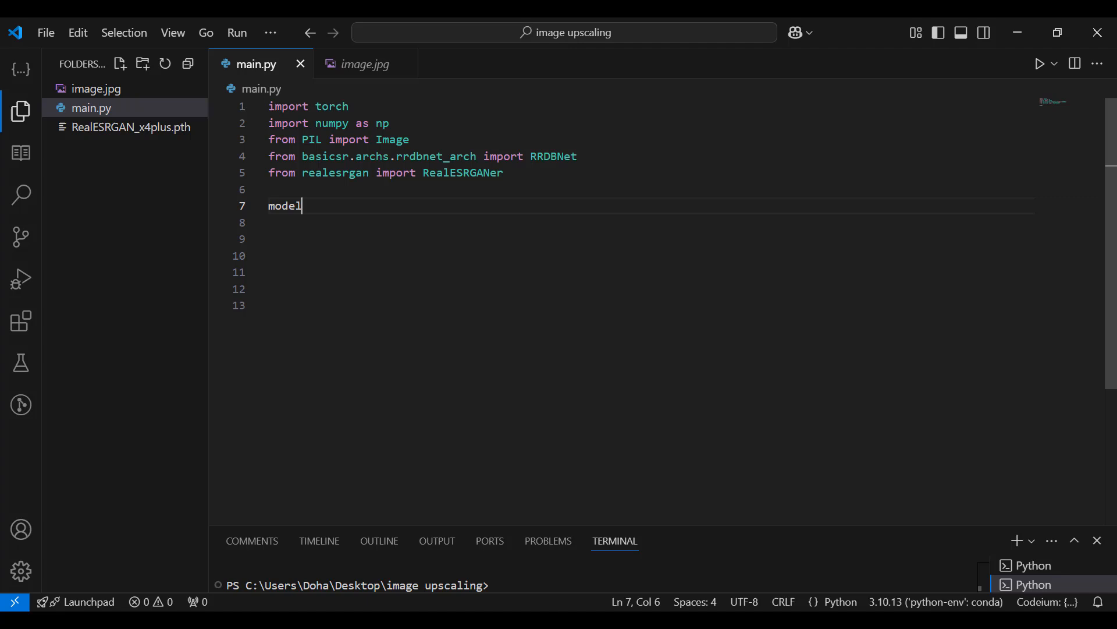
Set model_path to 'RealESRGAN_x4plus.pth' and torch.load its 'params_ema' state_dict with map_location 'cpu'
{"action": "type", "text": "_path = 'RealEsr"}
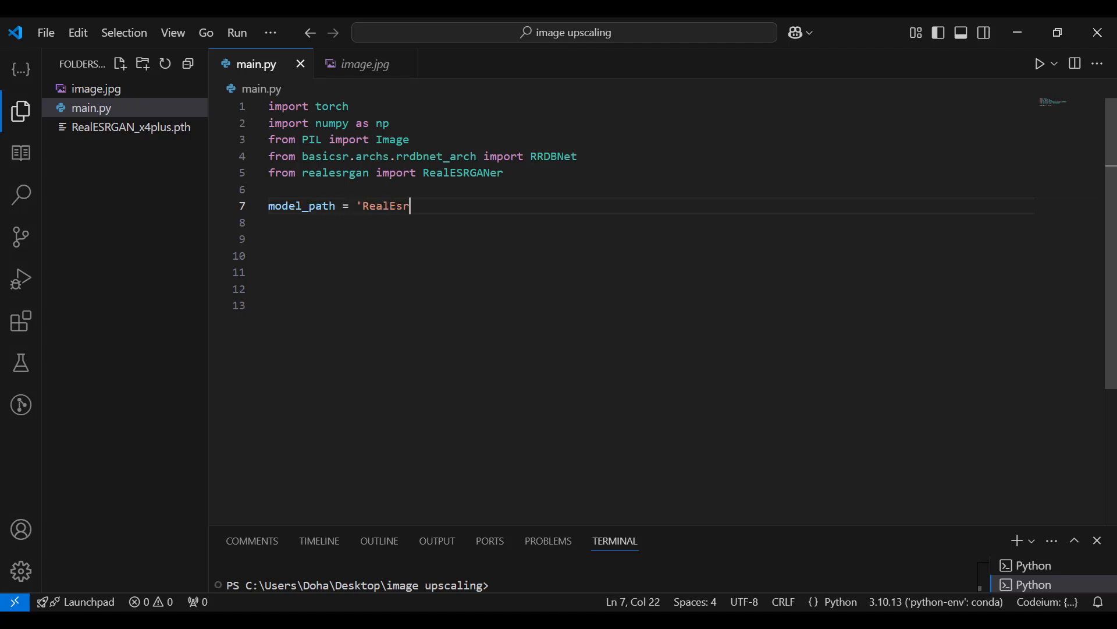
{"action": "type", "text": "gan_x4plus.pth"}
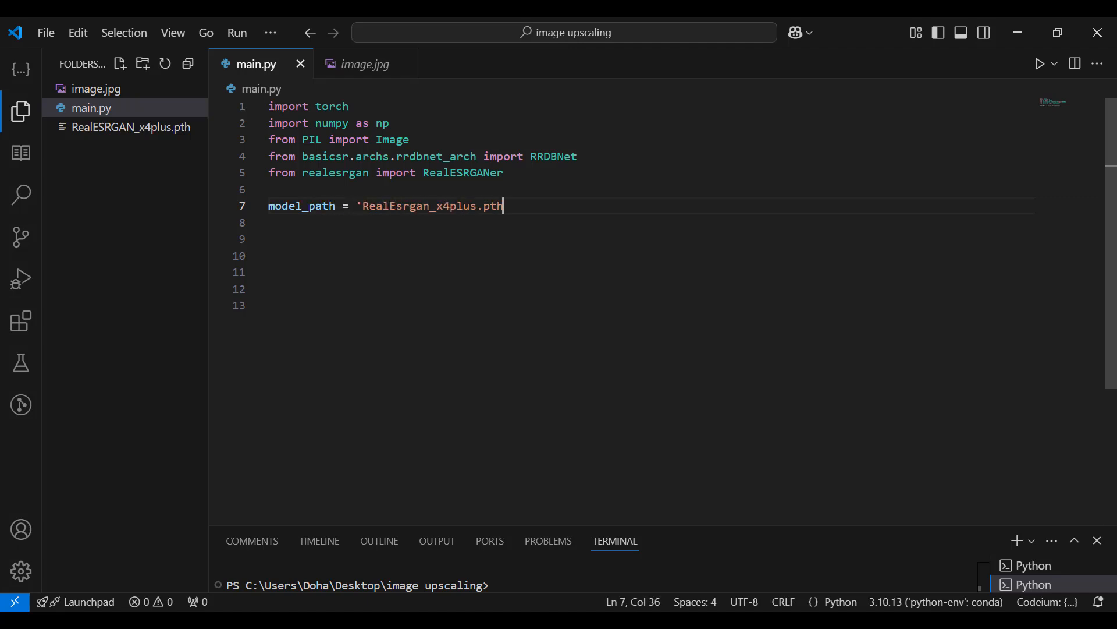
{"action": "type", "text": "state_dict = torch.load(model"}
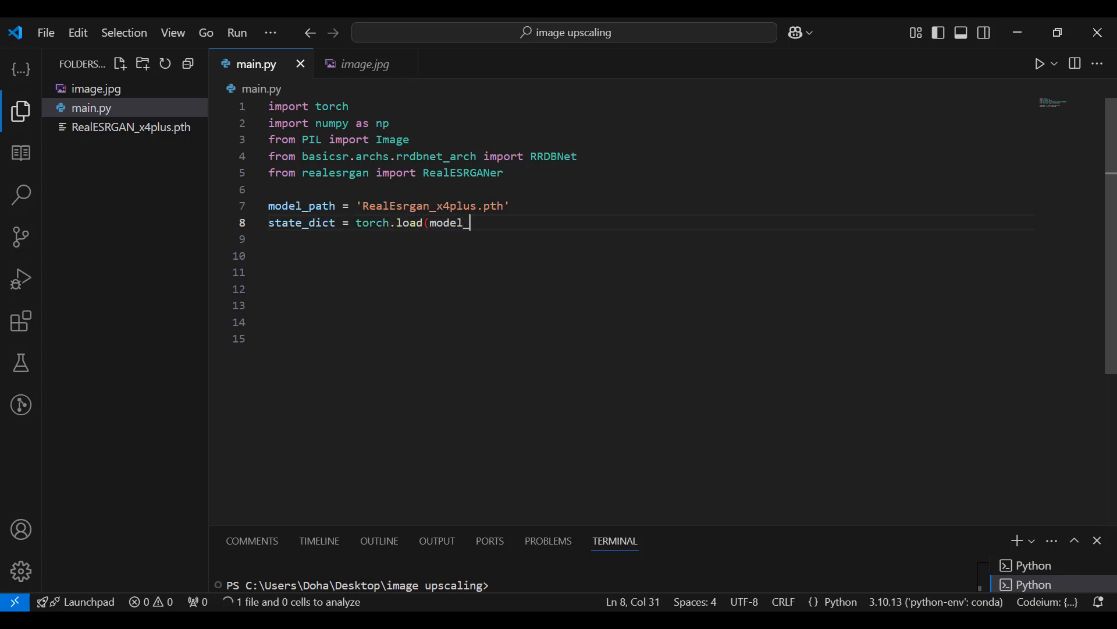
{"action": "type", "text": "_path, map_location=torch.device("}
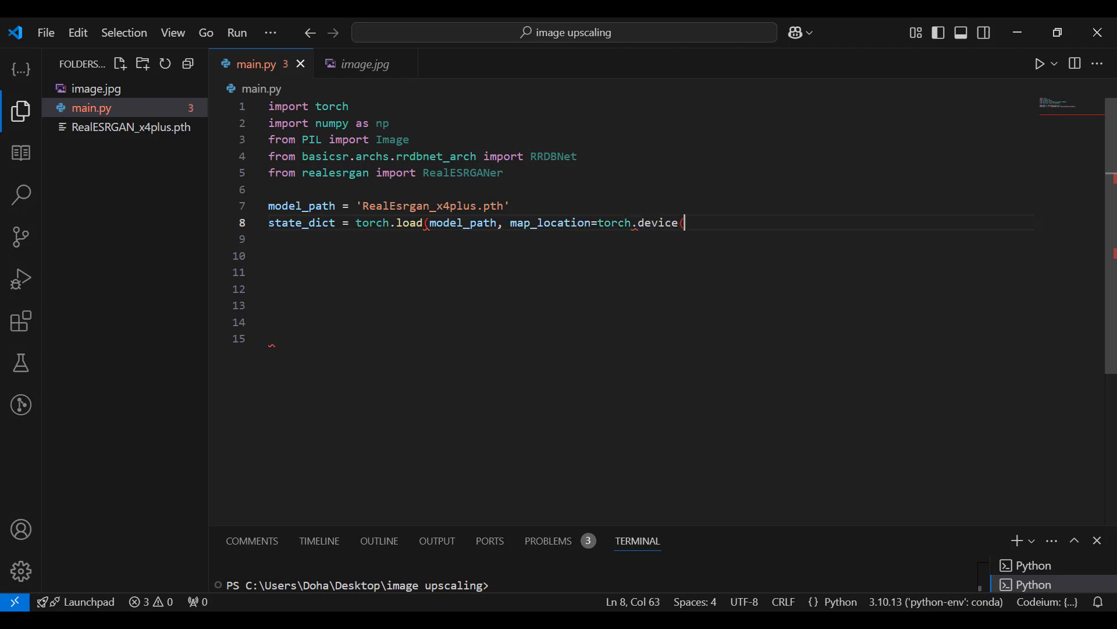
{"action": "type", "text": "'cpu'))['params_ema'"}
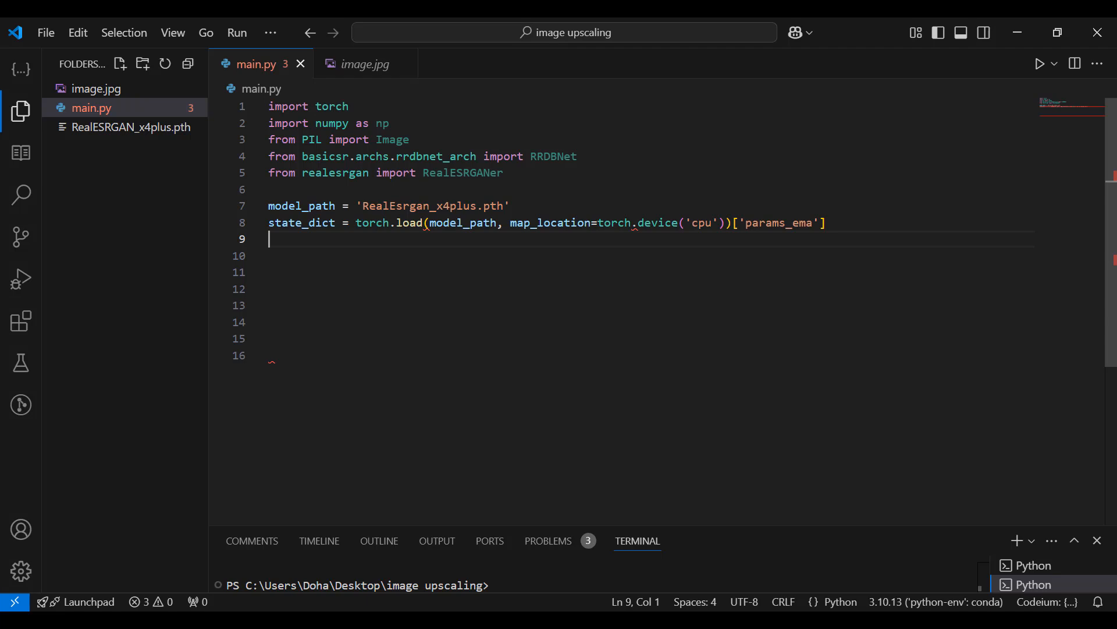
{"action": "key", "text": "Enter"}
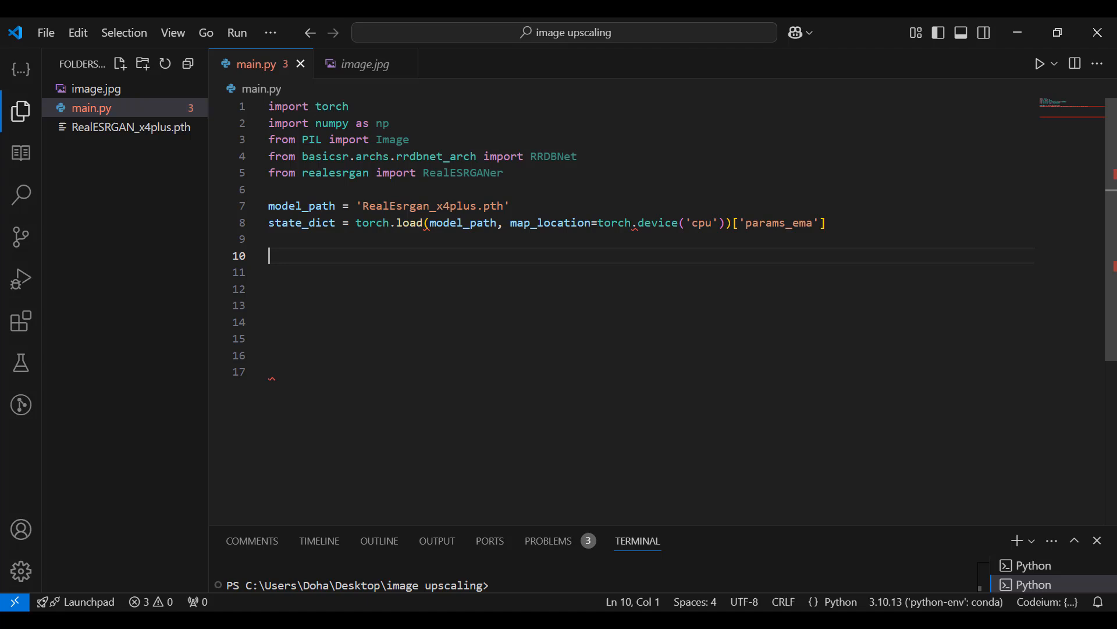
Build model = RRDBNet(num_in_ch=3, num_out_ch=3, num_feat=64, num_block=23, num_grow_ch=32, scale=4)
{"action": "type", "text": "model = RRDBNet"}
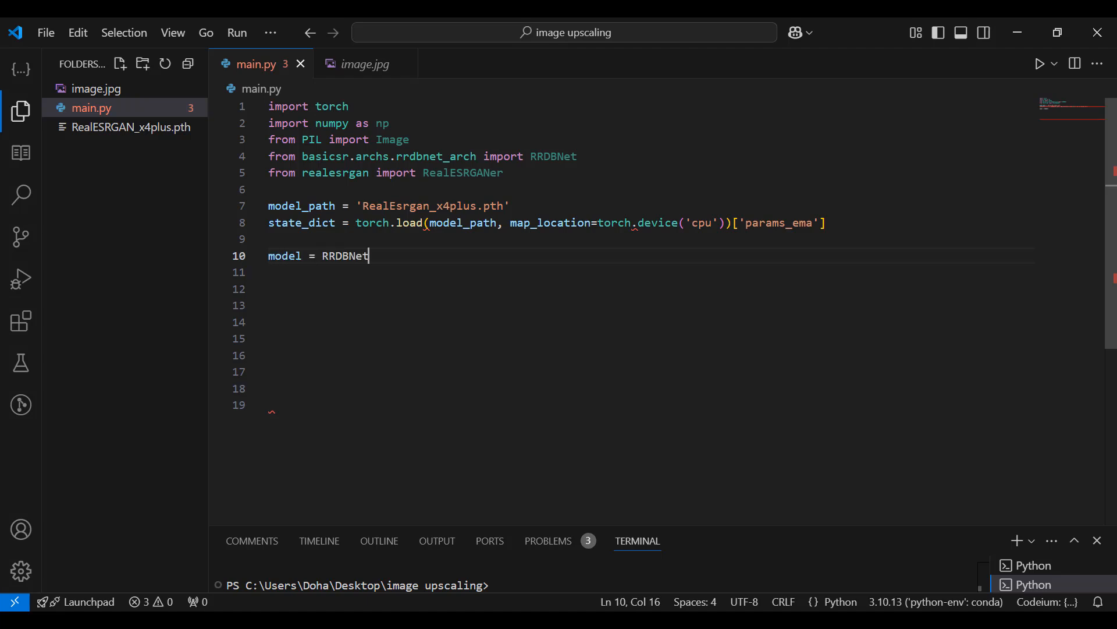
{"action": "type", "text": "(num_in_ch=3,"}
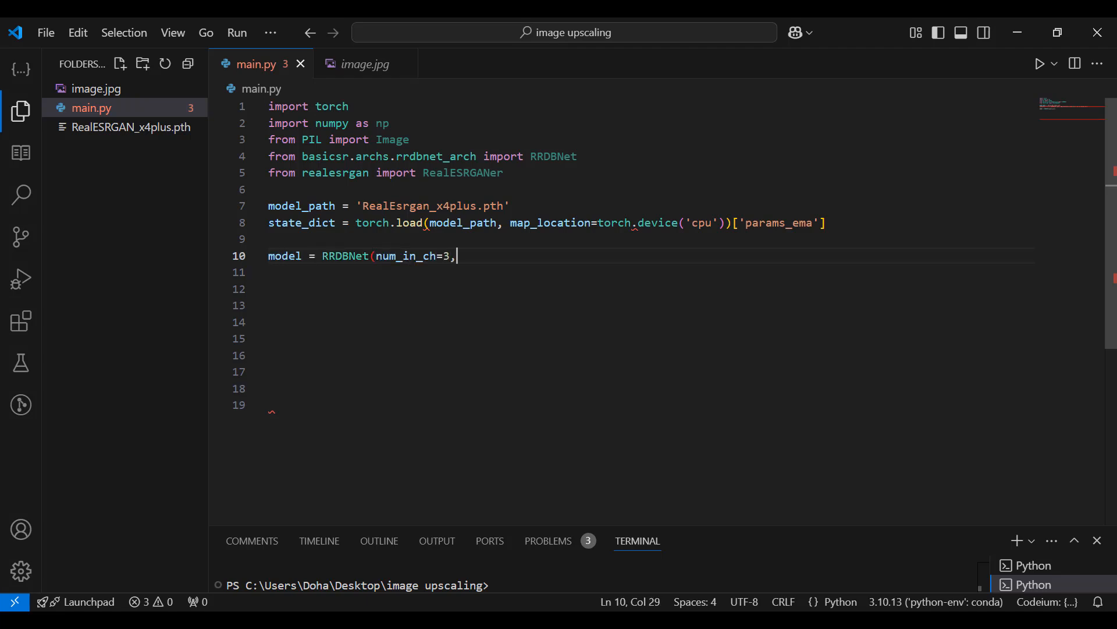
{"action": "type", "text": "num_out_ch"}
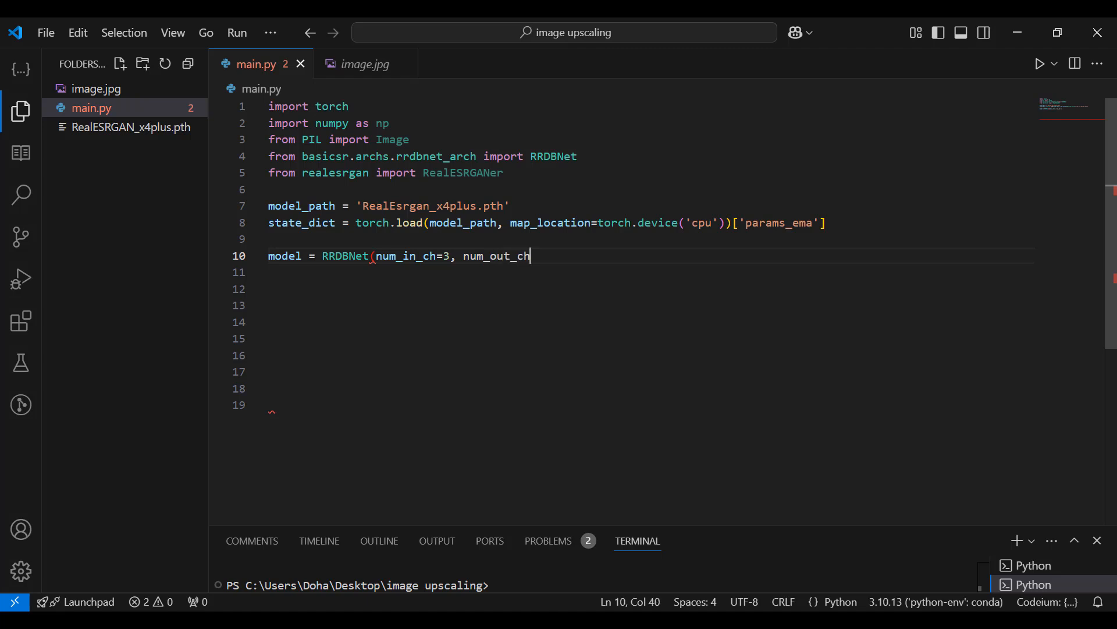
{"action": "type", "text": "=3, num_fe"}
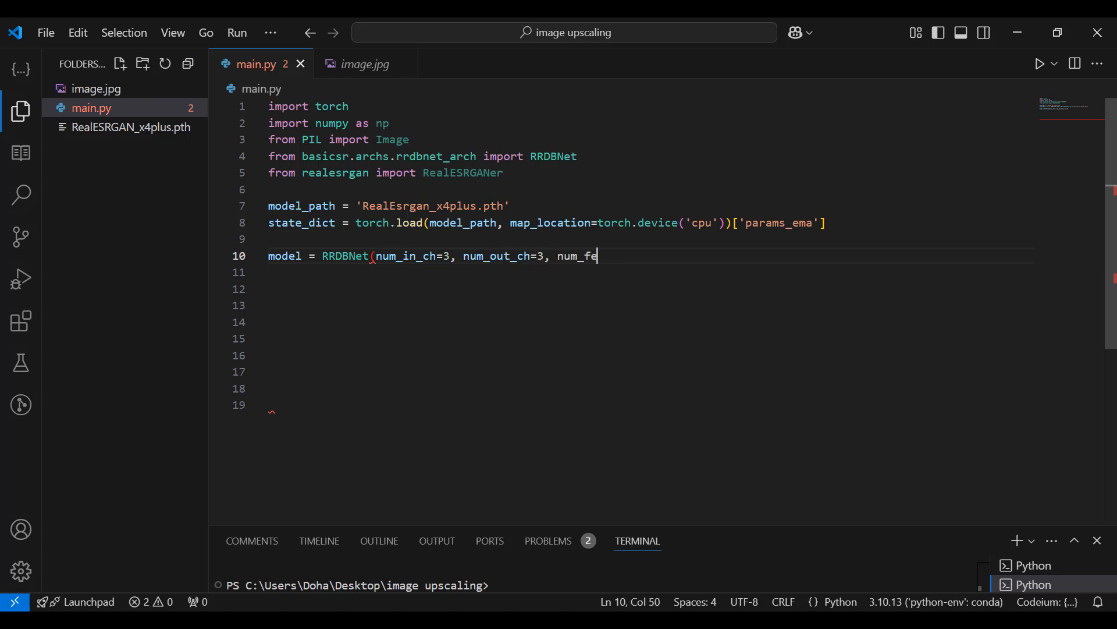
{"action": "type", "text": "at=64, num_b"}
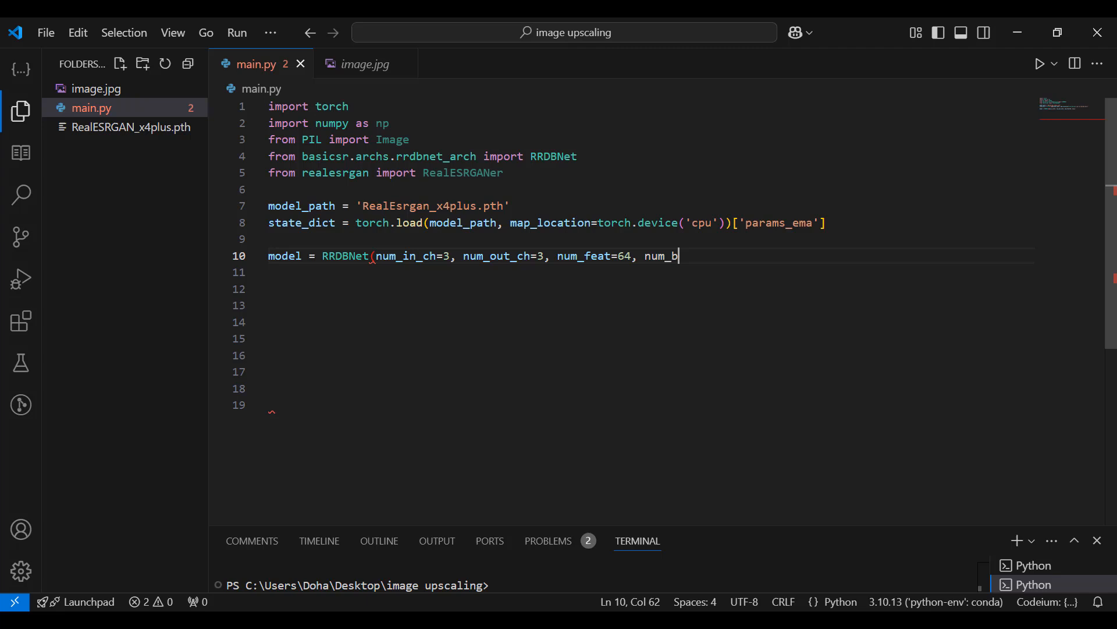
{"action": "type", "text": "lock=23, num_"}
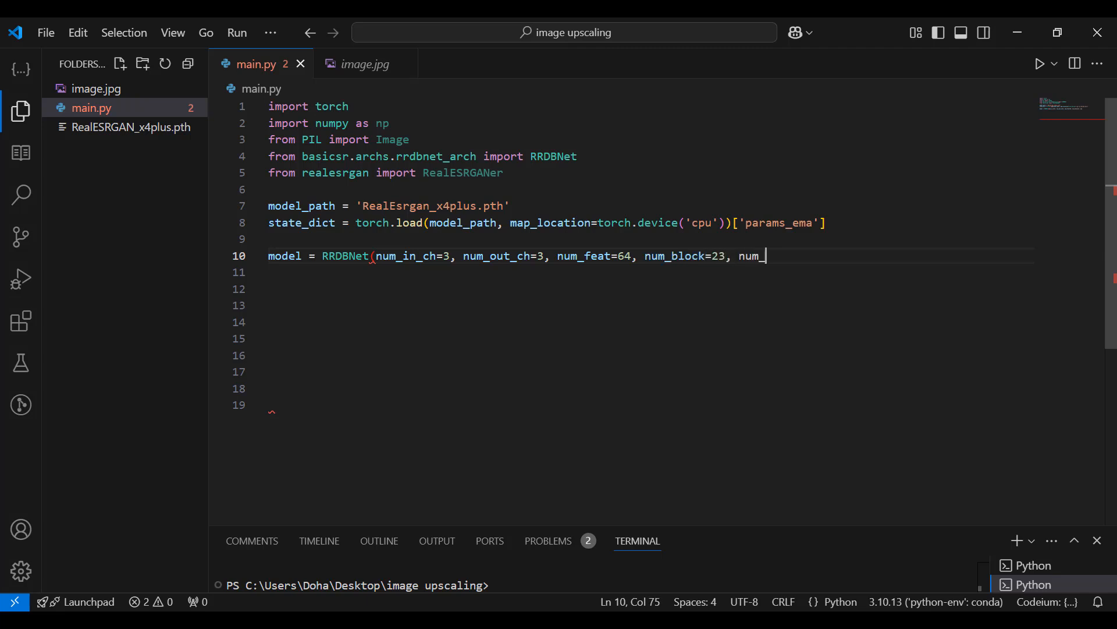
{"action": "type", "text": "grow_ch=32,"}
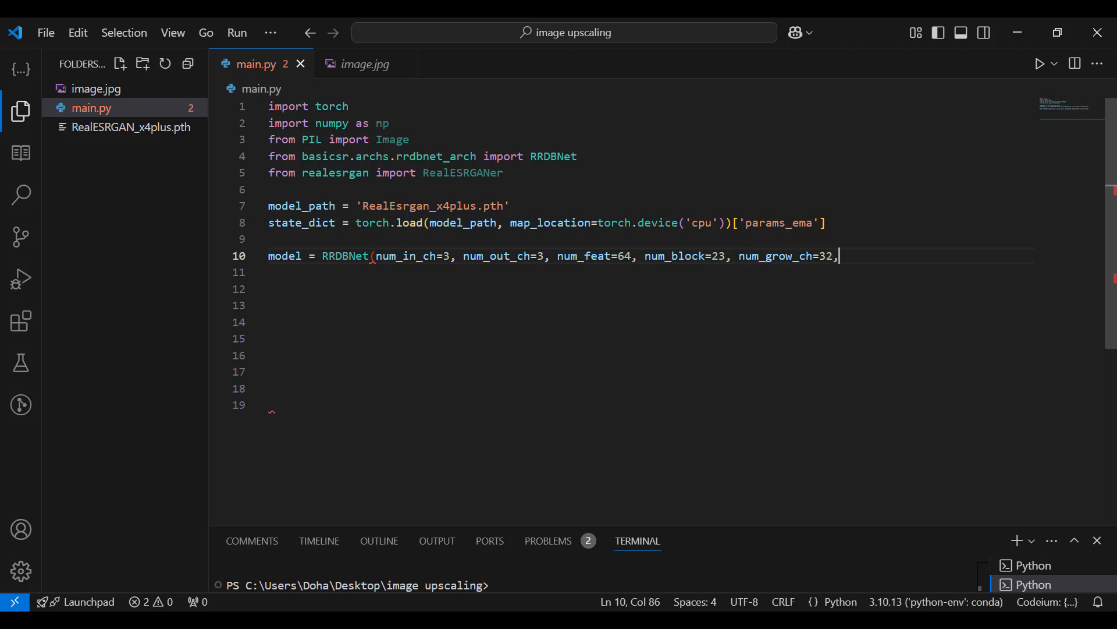
{"action": "type", "text": "scale=4)"}
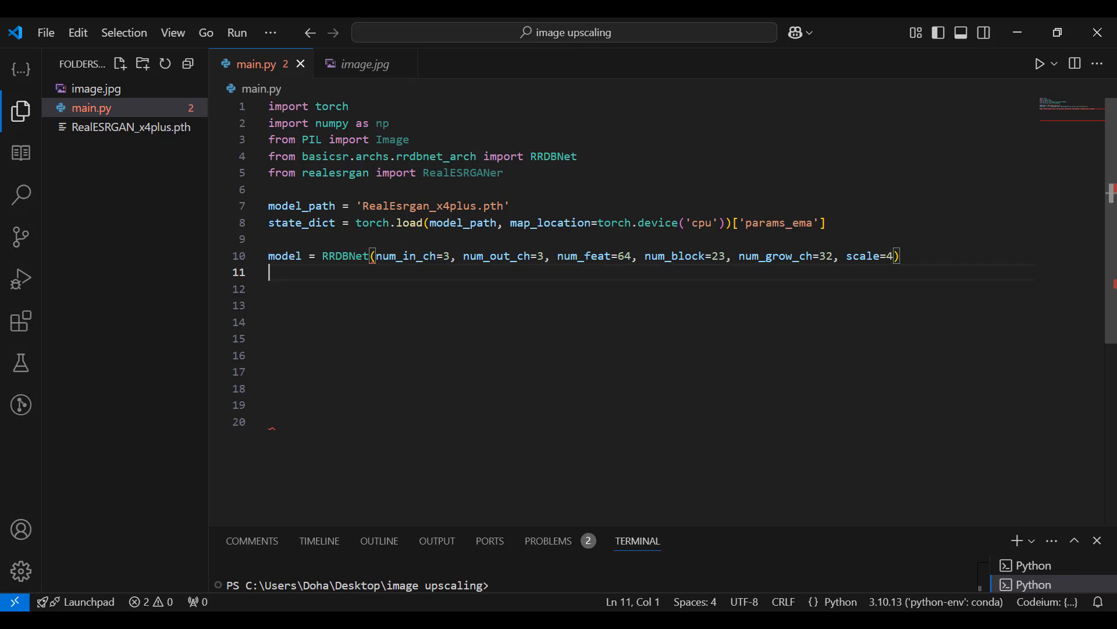
{"action": "type", "text": "model."}
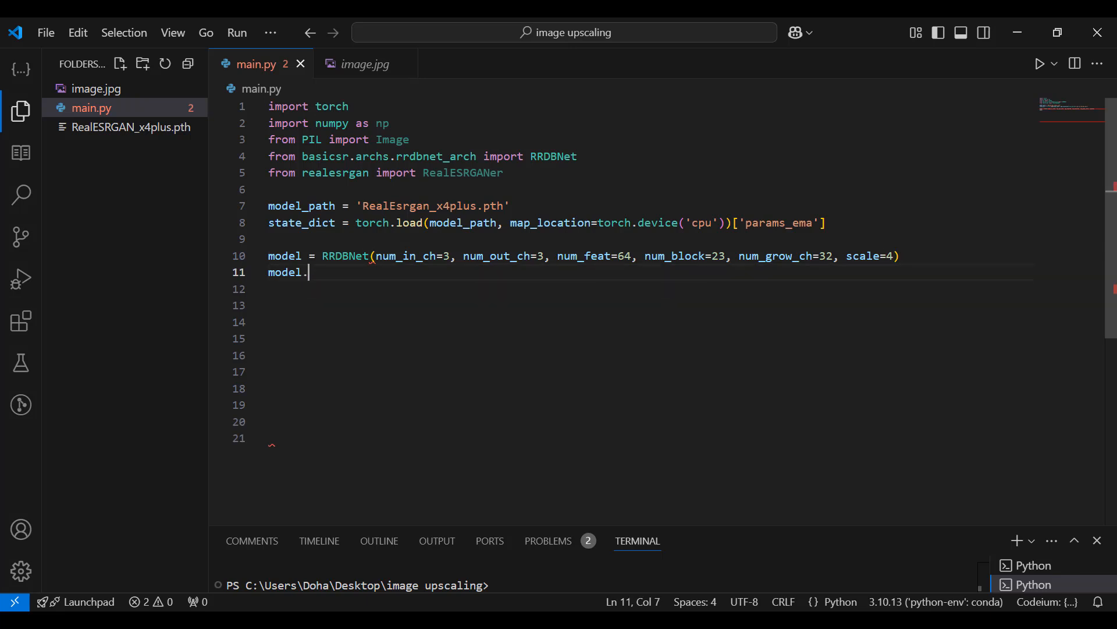
Call model.load_state_dict(state_dict, strict=True) and define upsampler = RealESRGANer with model, pre_pad=0, half=False
{"action": "type", "text": "load_state_di"}
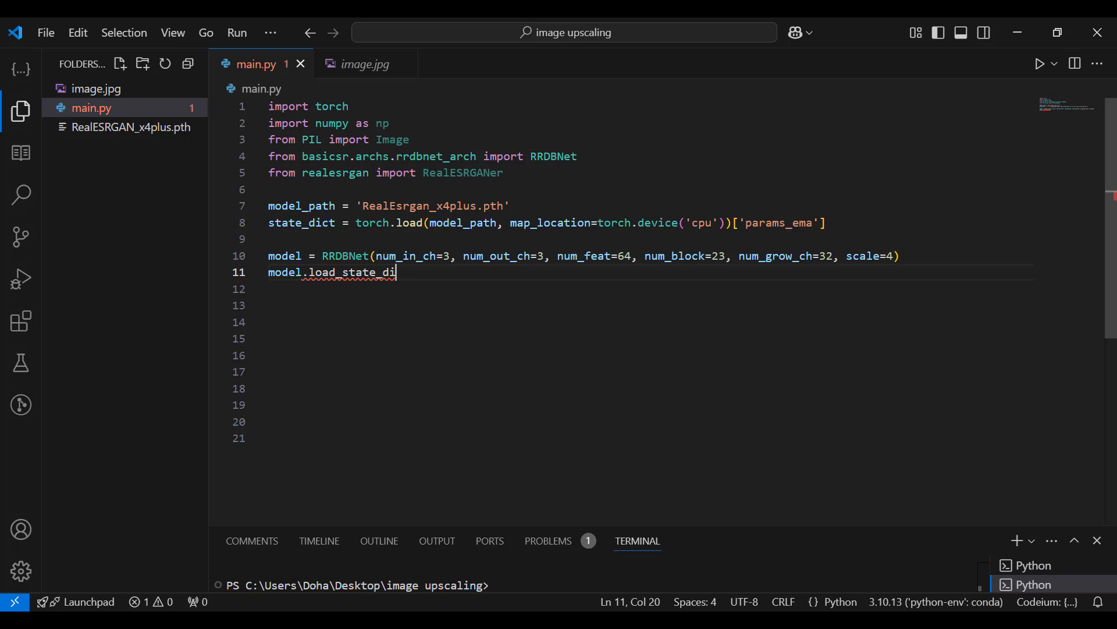
{"action": "type", "text": "ct(state_dict, strict = True"}
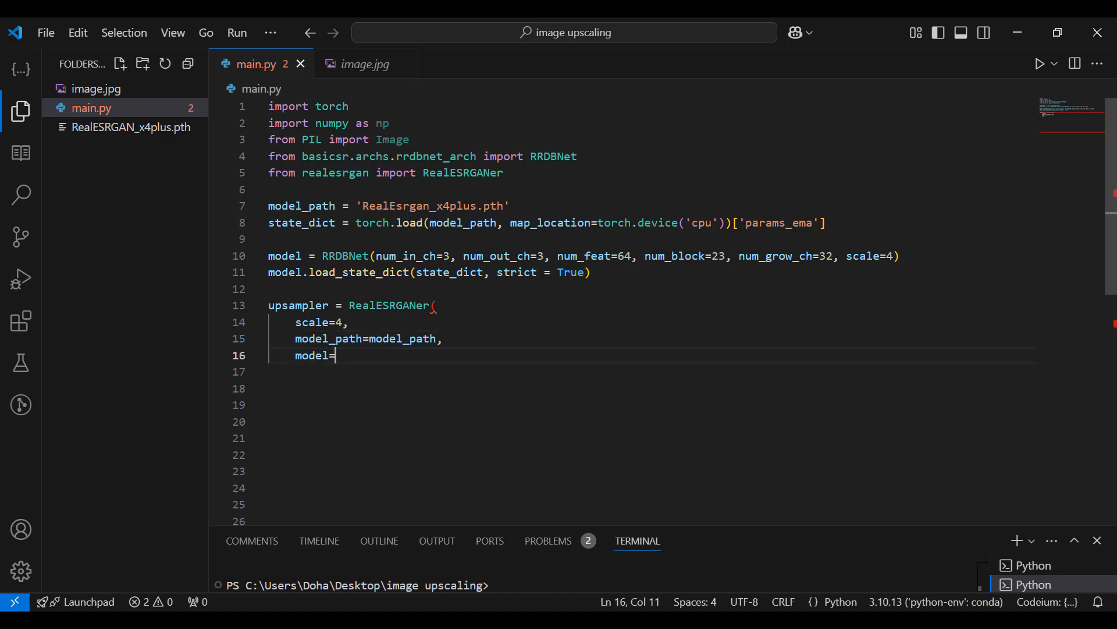
{"action": "type", "text": "model,"}
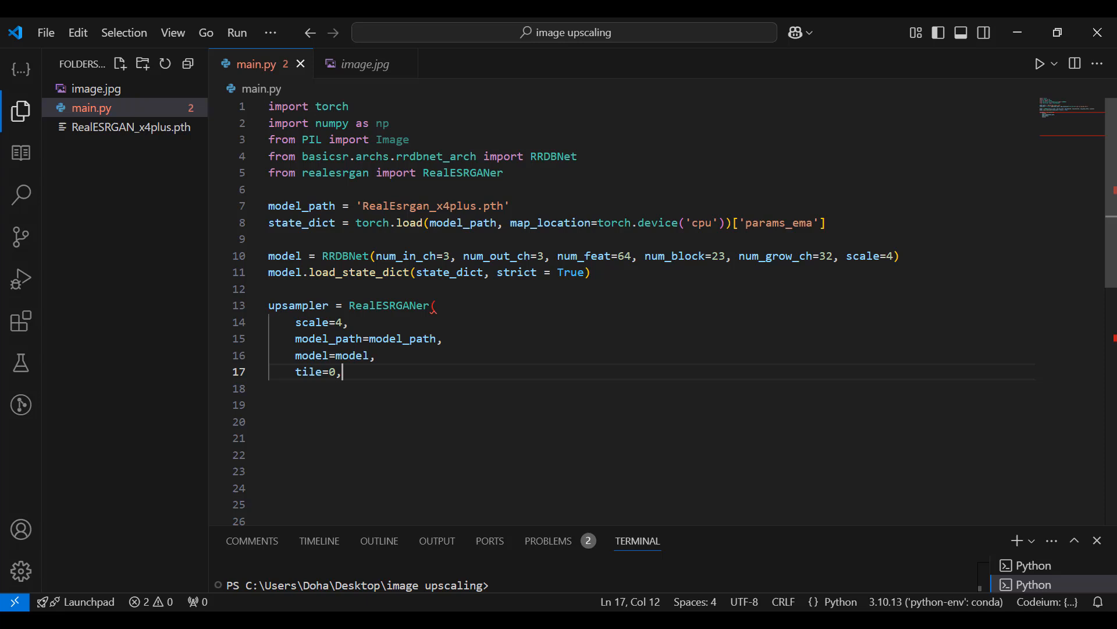
{"action": "type", "text": "pre_pad=0,"}
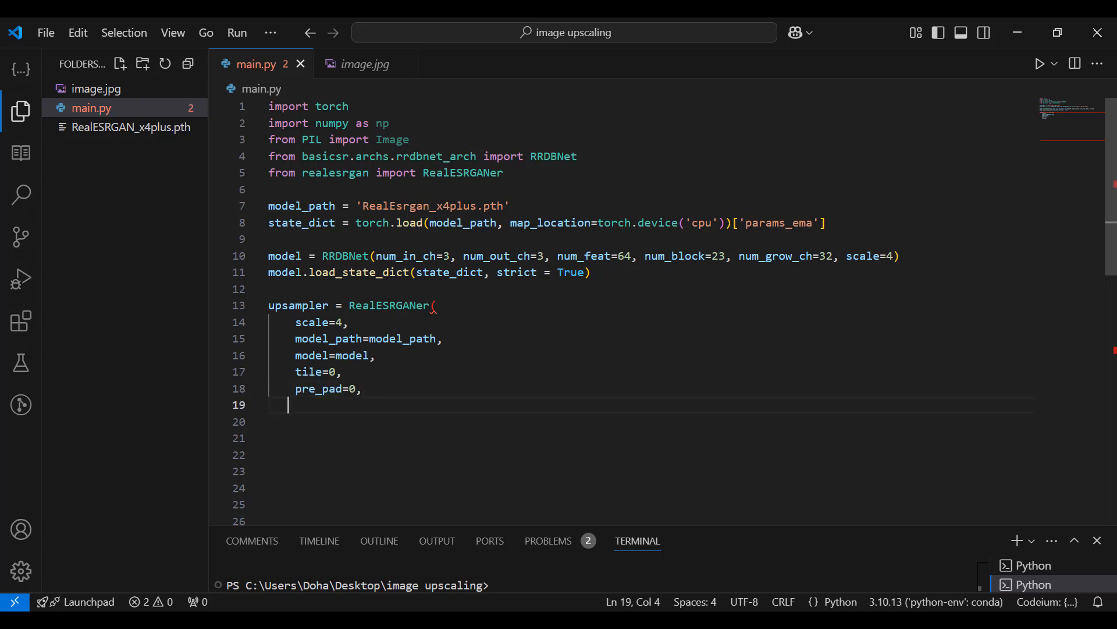
{"action": "type", "text": "half=False,"}
{"action": "left_click", "coordinate": [648, 421]}
{"action": "type", "text": ")"}
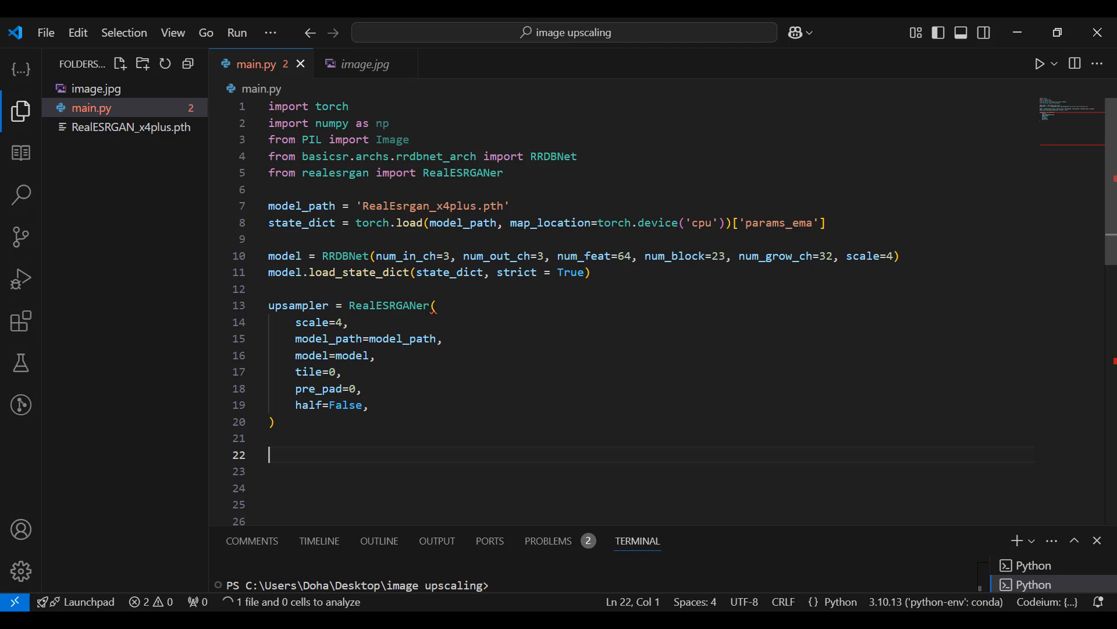
{"action": "key", "text": "up"}
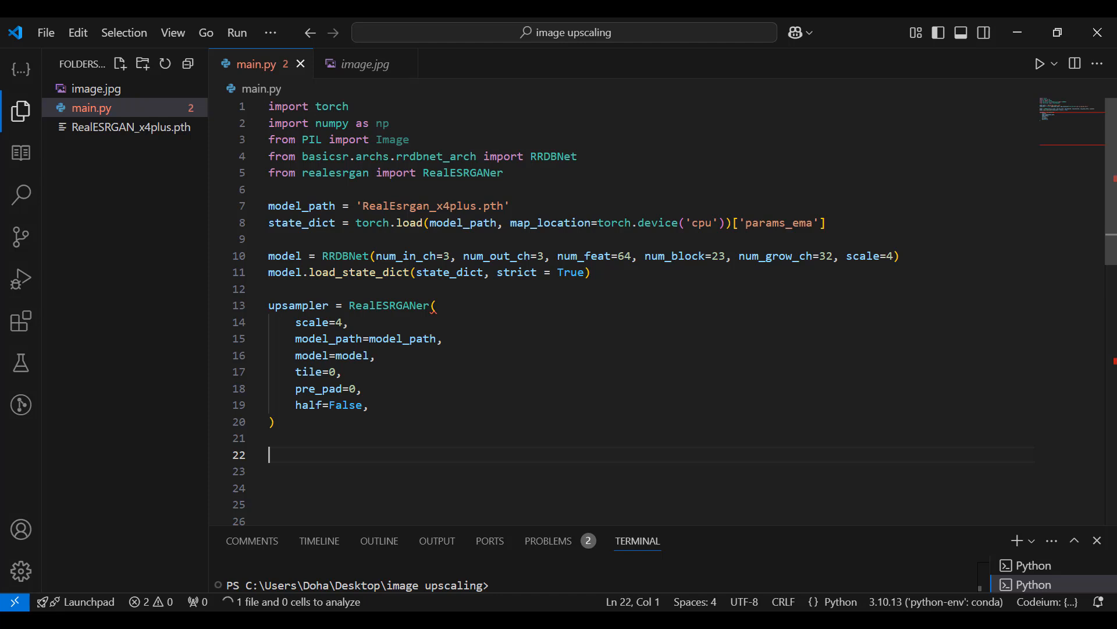
{"action": "key", "text": "enter"}
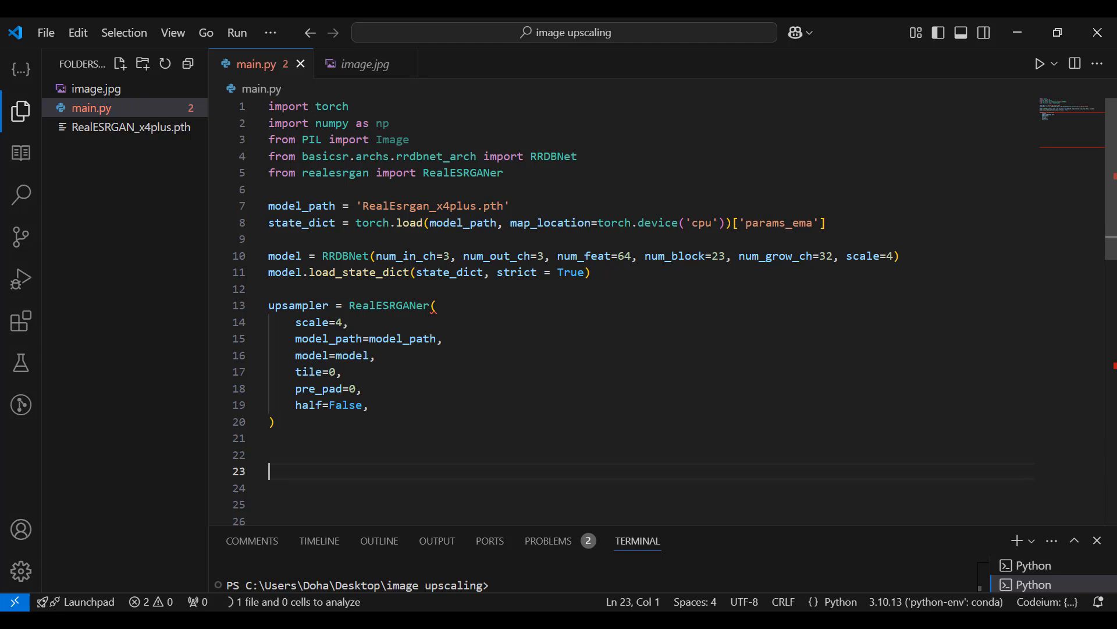
Open image.jpg as an RGB np.array and get output, _ = upsampler.enhance(img, outscale=4)
{"action": "type", "text": "img = Image.open('image.jpg').convert('RGB"}
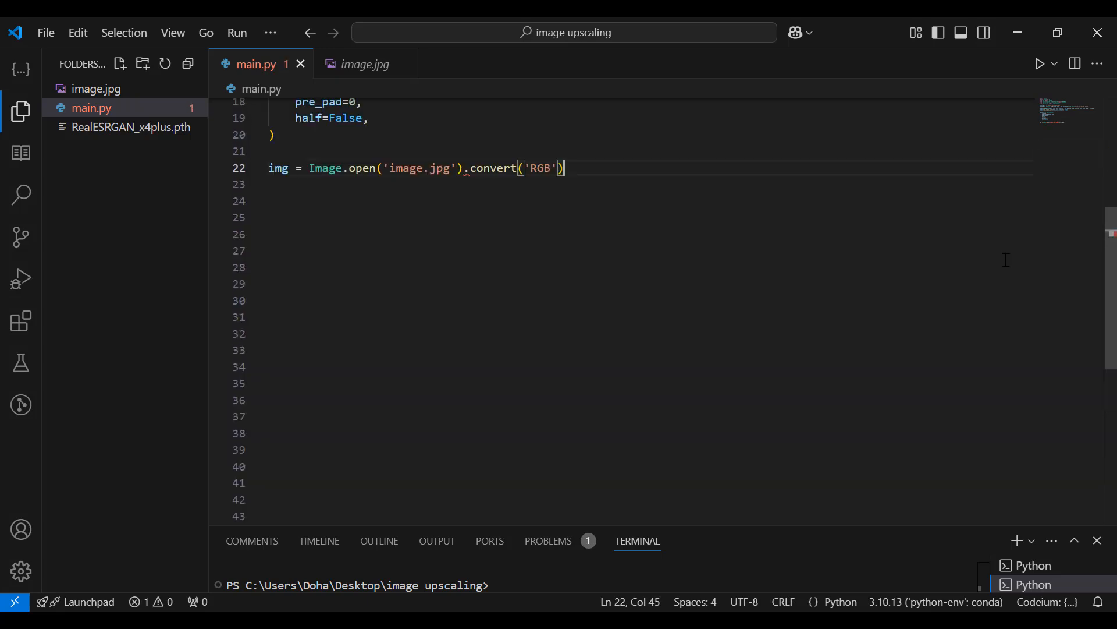
{"action": "type", "text": "img = np."}
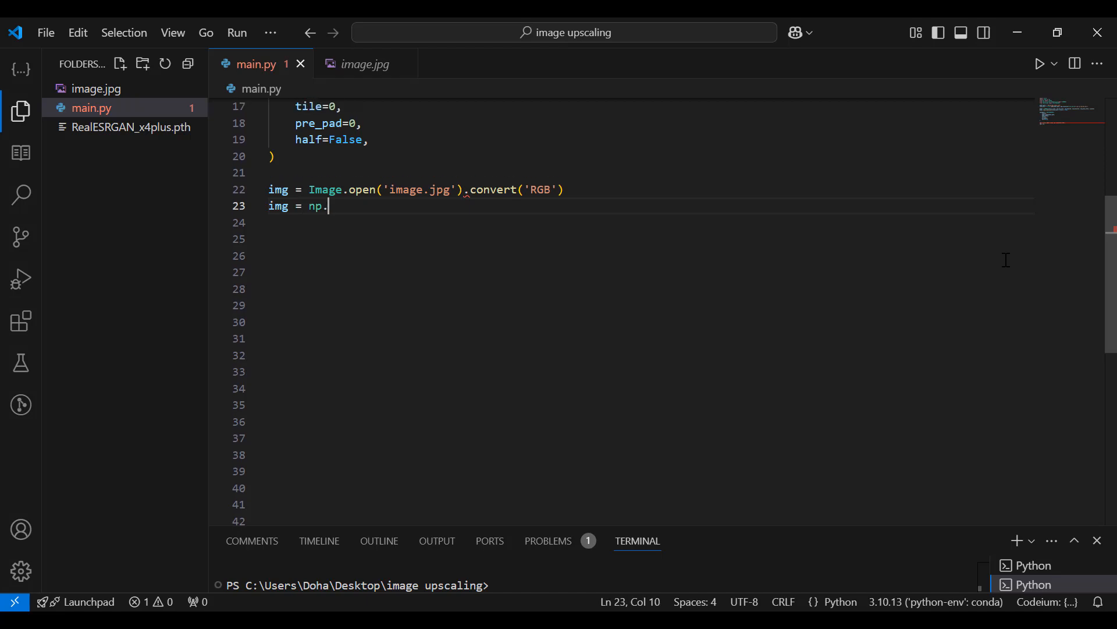
{"action": "type", "text": "array(img)"}
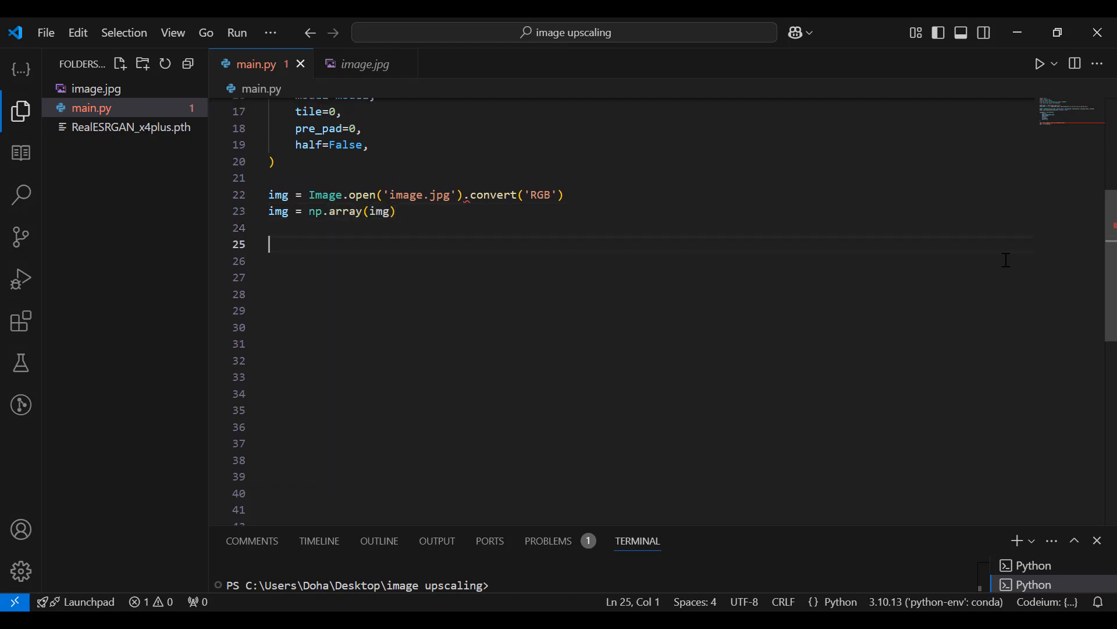
{"action": "type", "text": "output,"}
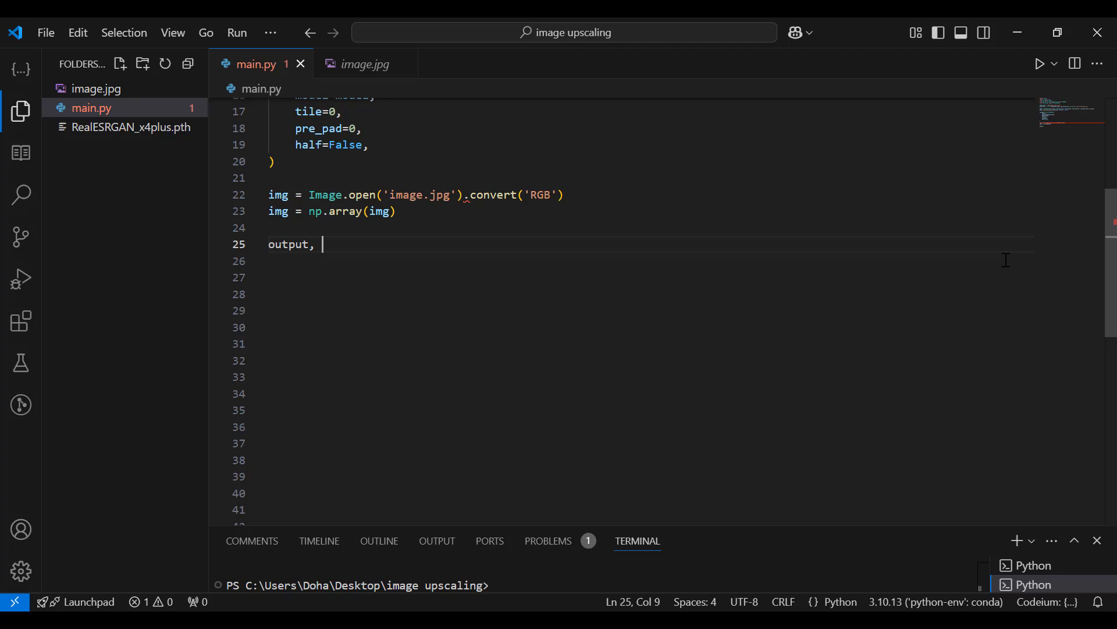
{"action": "type", "text": "_ = upsample"}
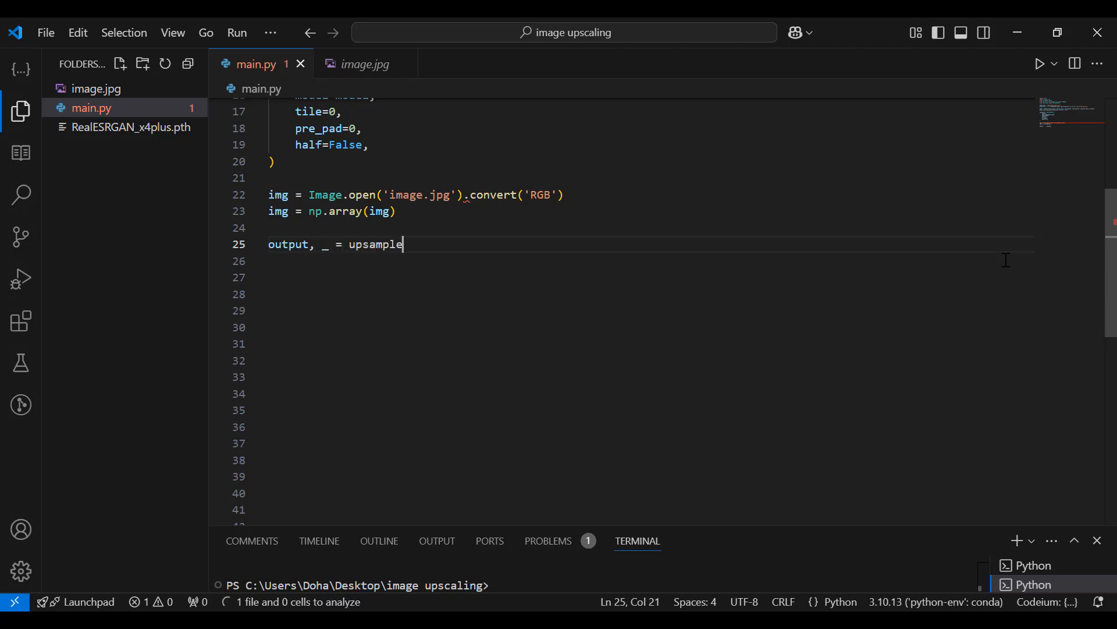
{"action": "type", "text": "r.enhance(i"}
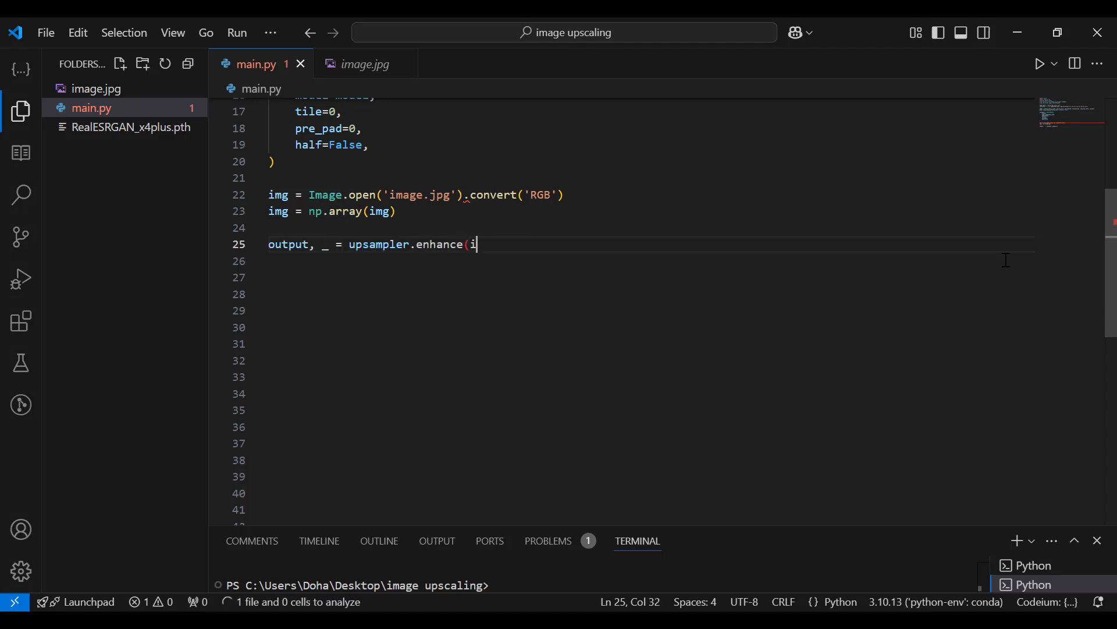
{"action": "type", "text": "mg, outscal"}
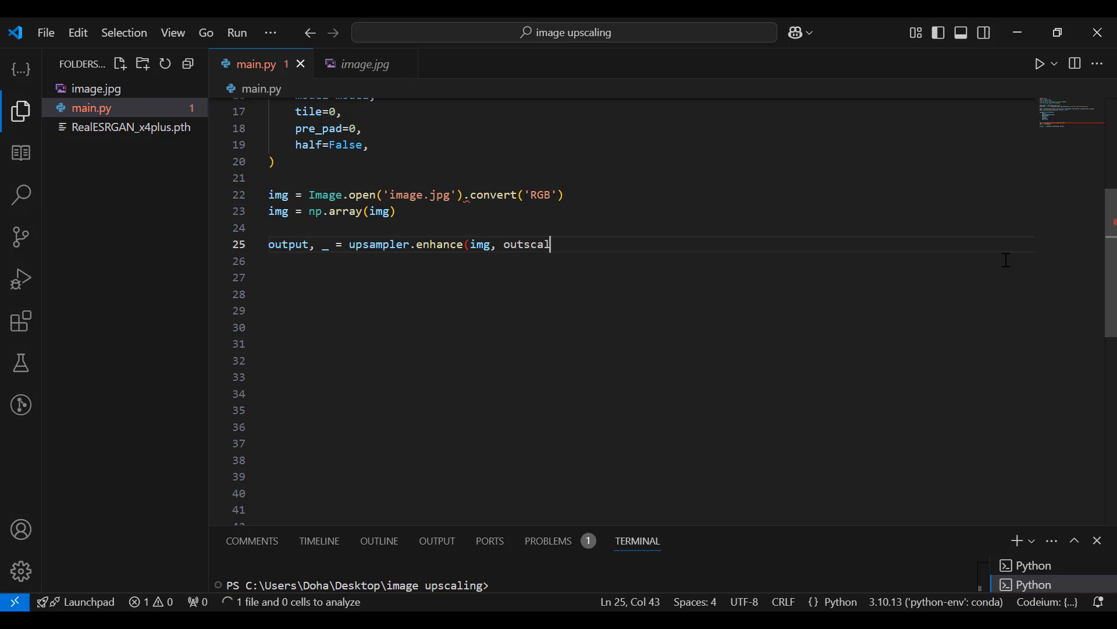
{"action": "type", "text": "e=4)"}
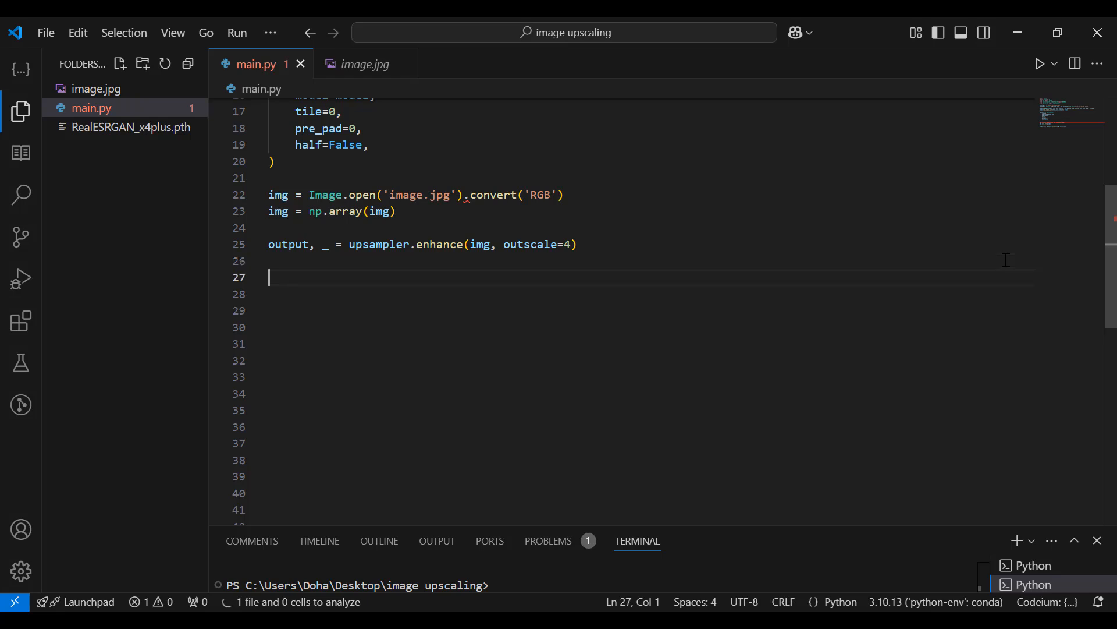
Convert output with Image.fromarray and save it as 'output.png'
{"action": "type", "text": "output_img = Image"}
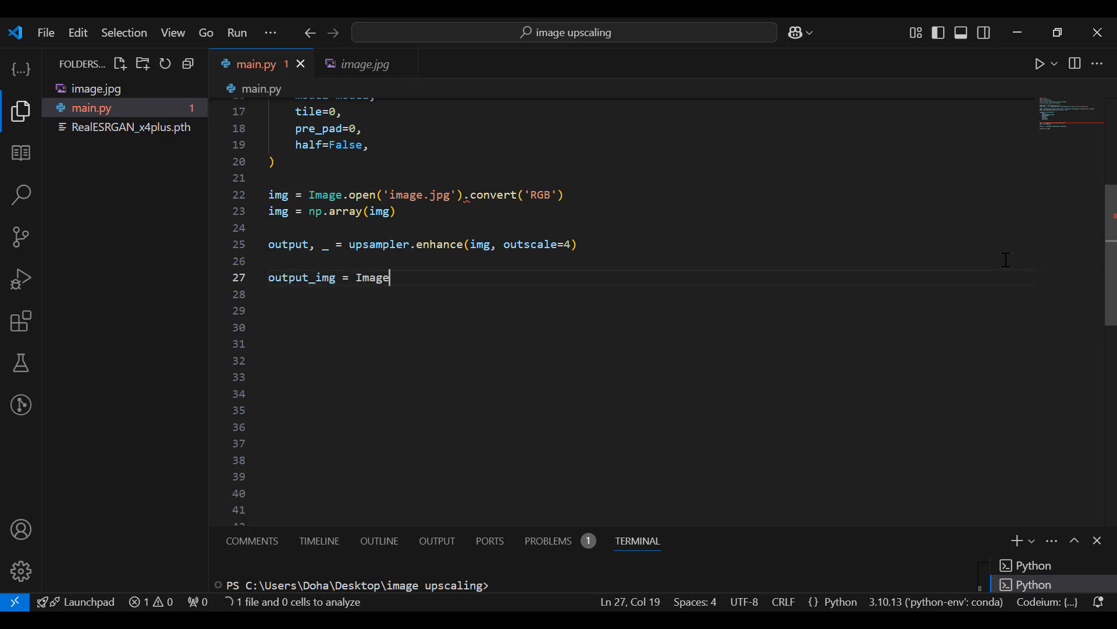
{"action": "type", "text": ".fromarray(output)"}
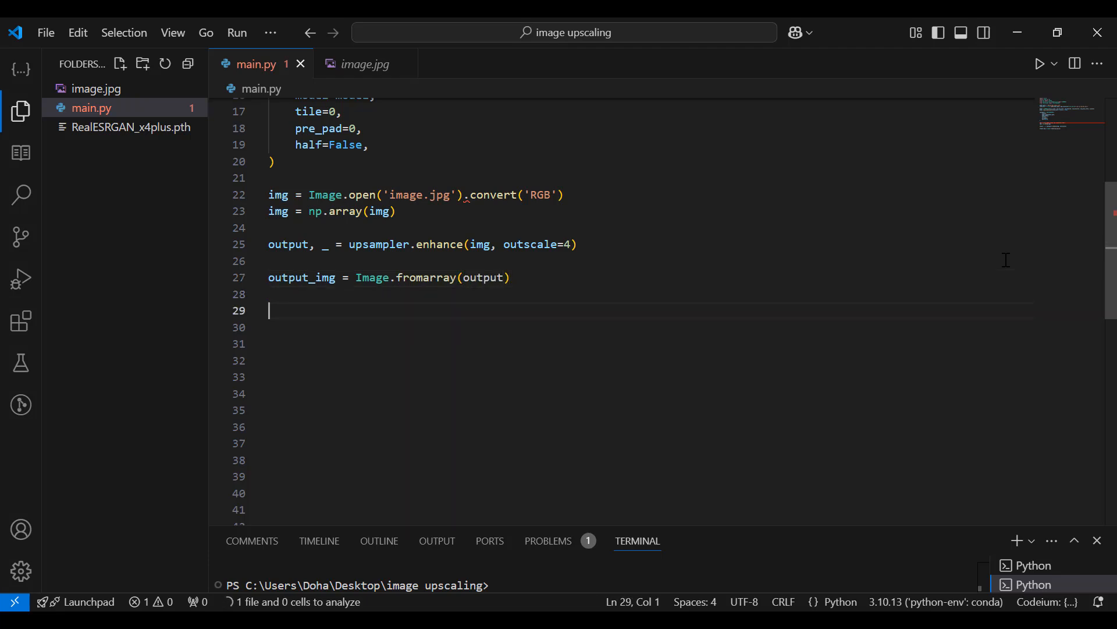
{"action": "type", "text": "output_img.save('ou"}
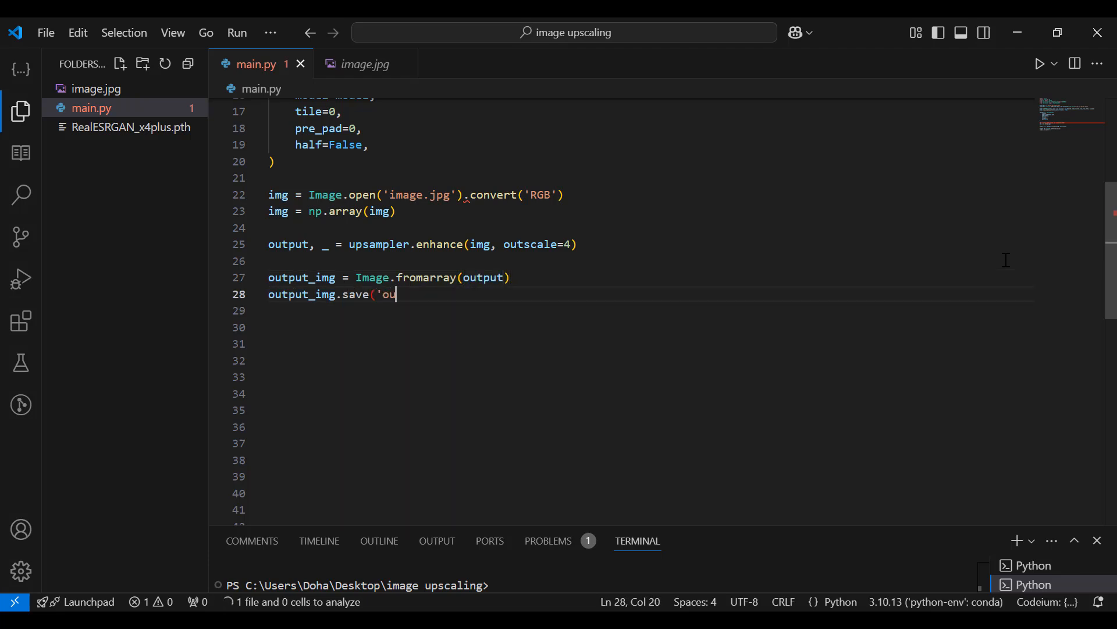
{"action": "type", "text": "tput.png')"}
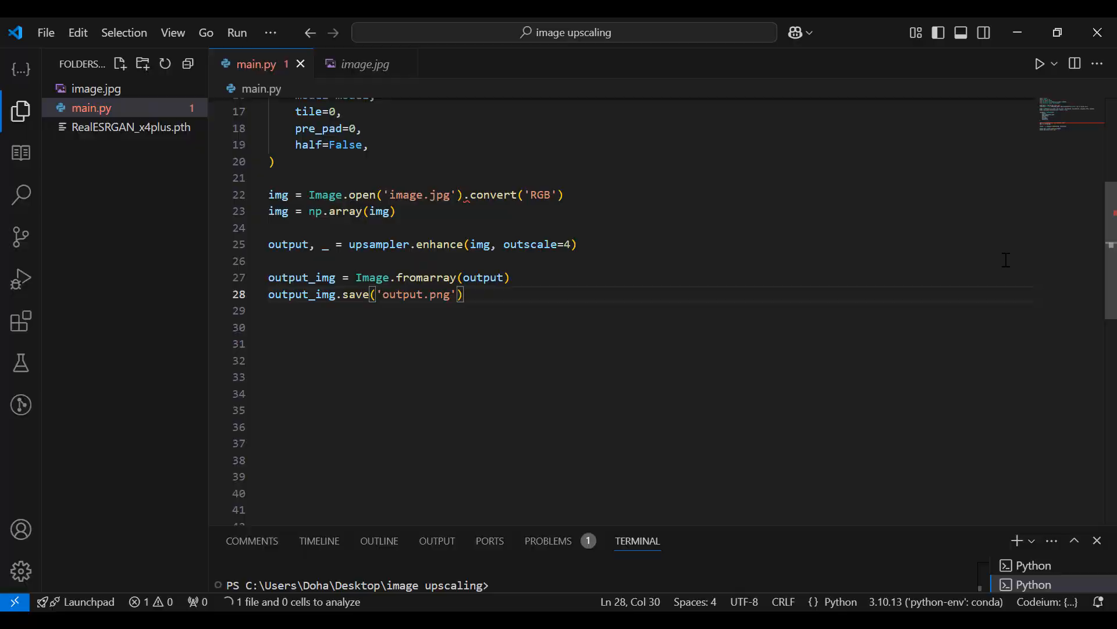